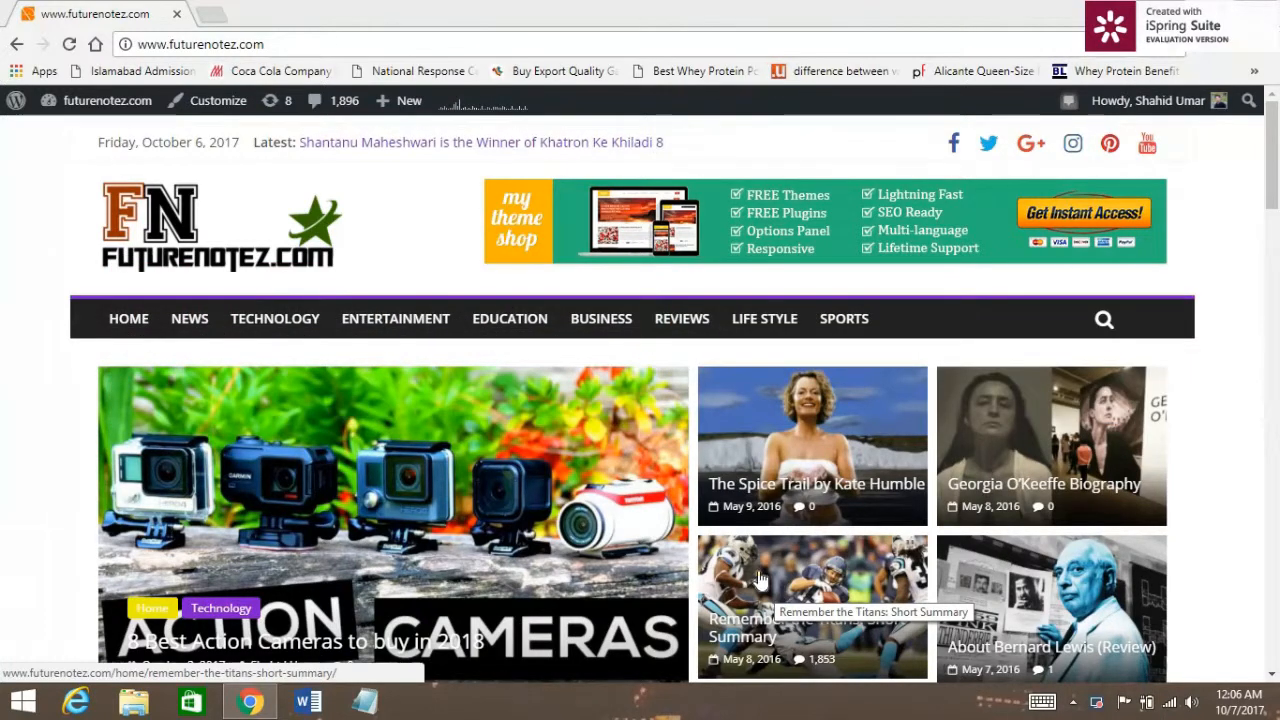
pyautogui.moveTo(664, 404)
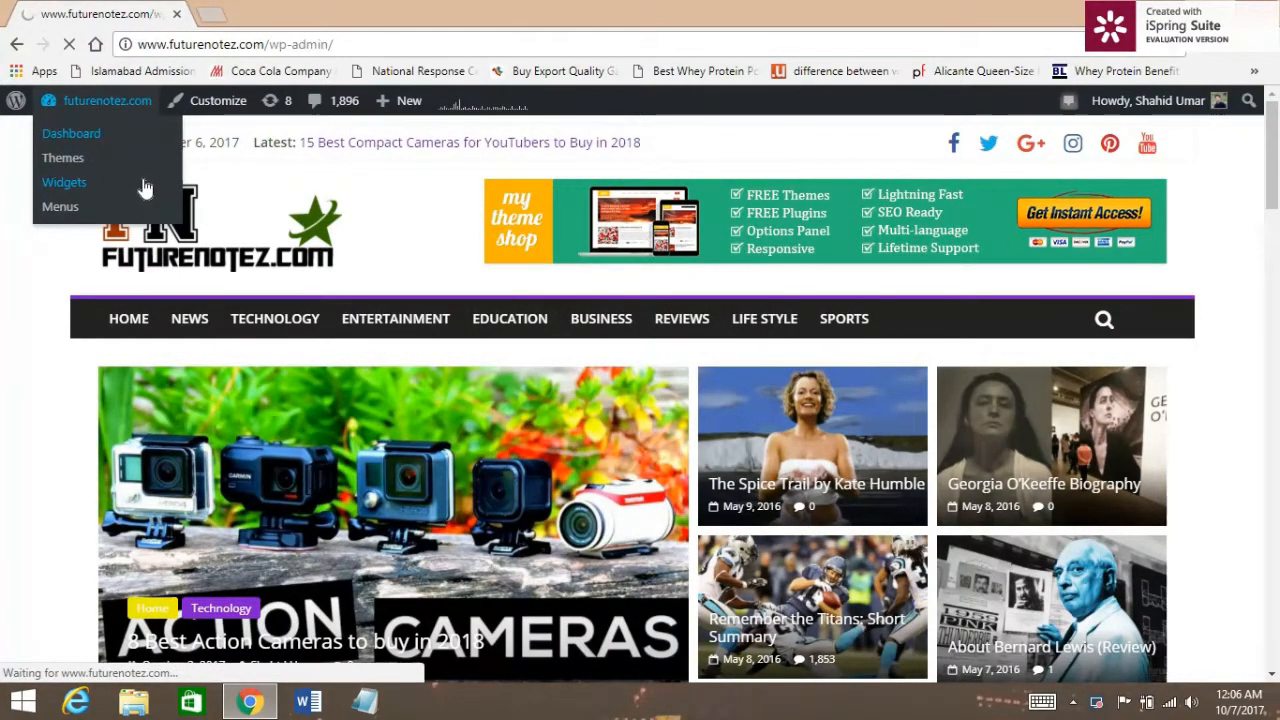
# Step: Go from the live futurenotez.com site to the WordPress admin dashboard
pyautogui.click(72, 132)
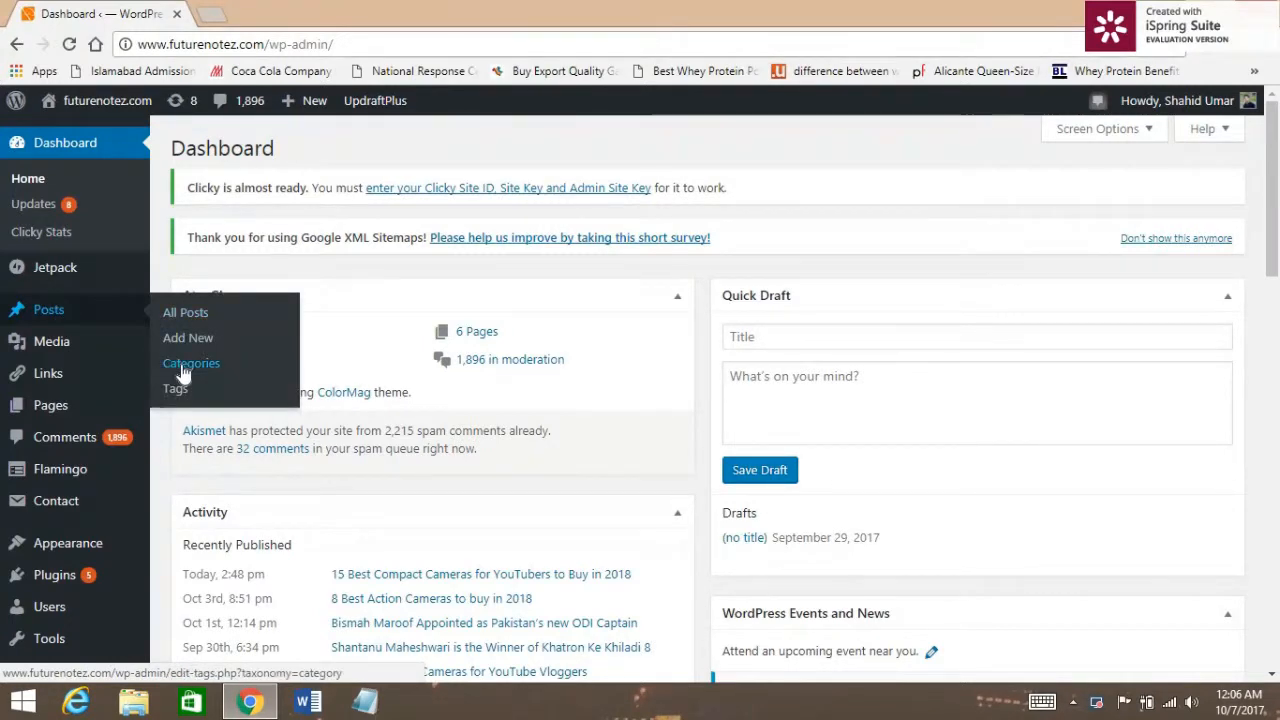
# Step: In Posts > Categories, enter the name Fashion (fixing a typo) for a new category
pyautogui.click(192, 364)
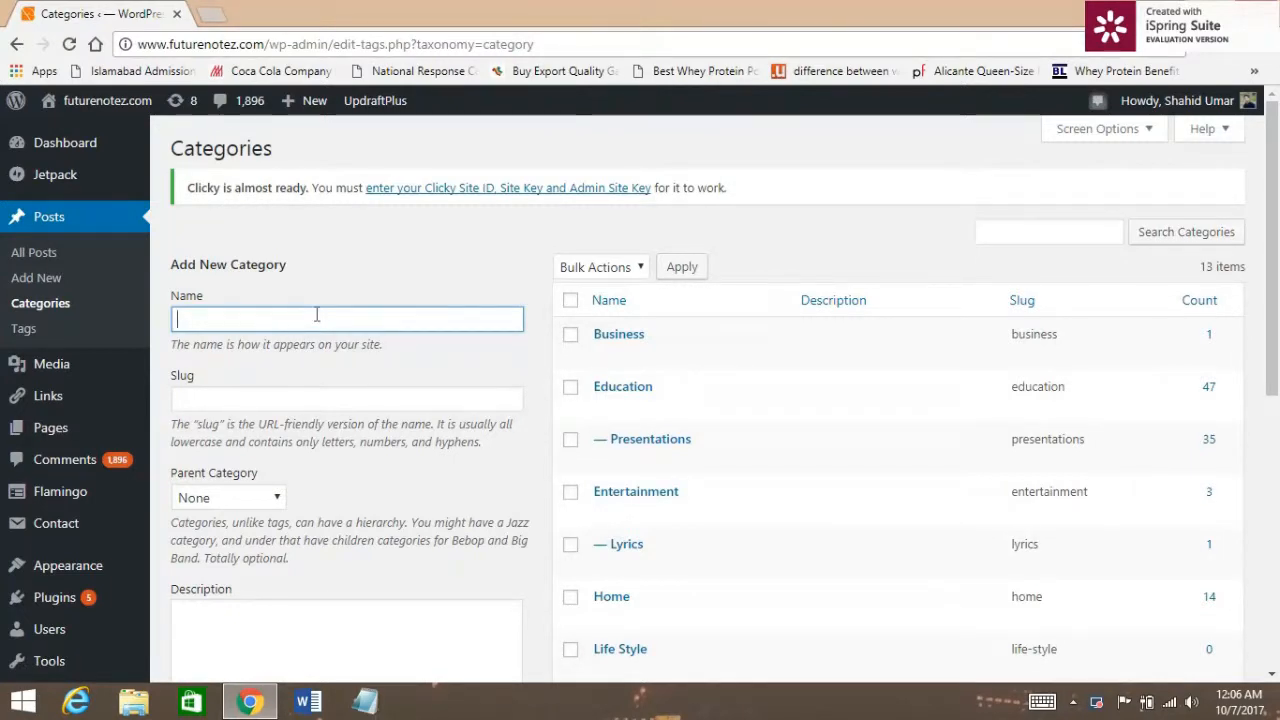
pyautogui.write('Fashu')
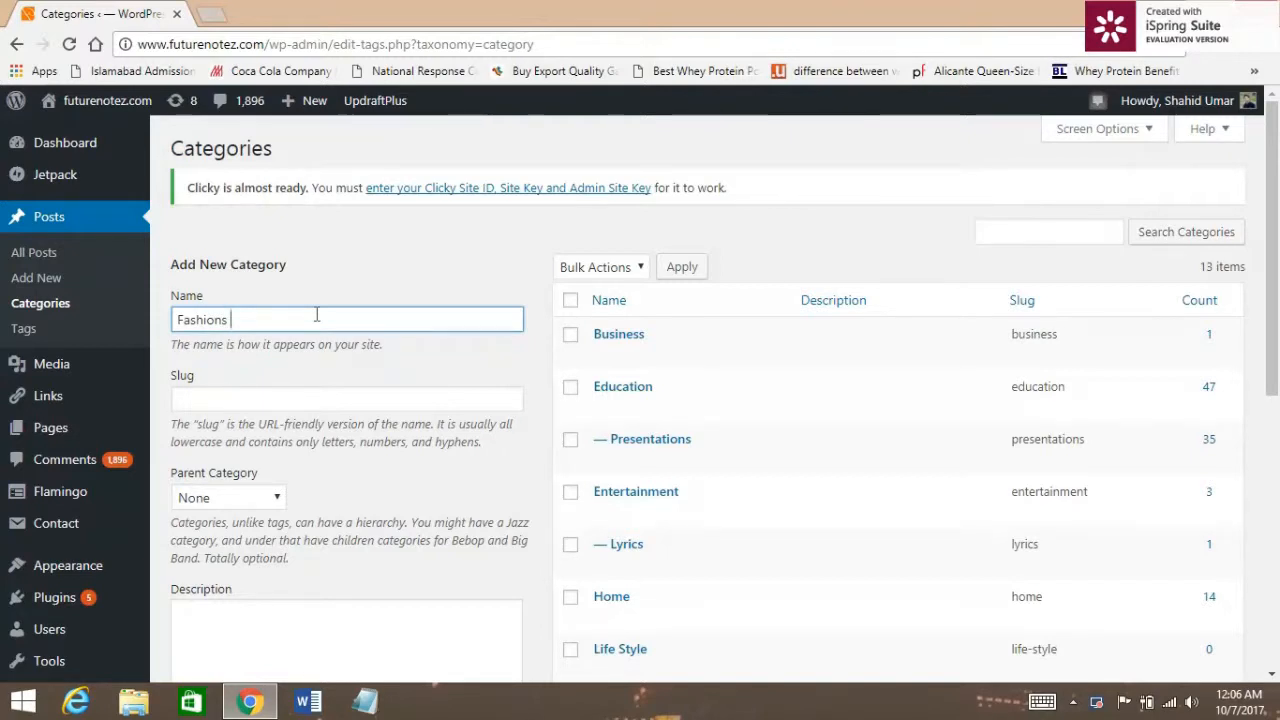
pyautogui.press('Backspace')
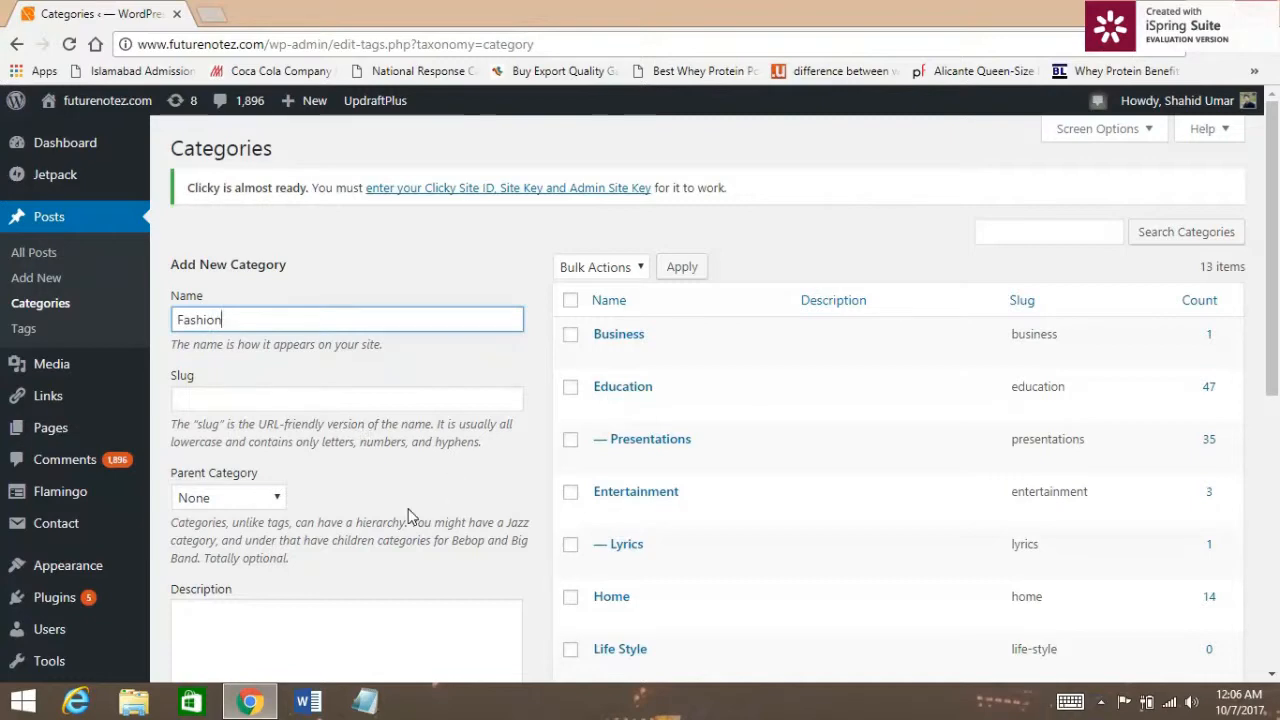
pyautogui.scroll(-3)
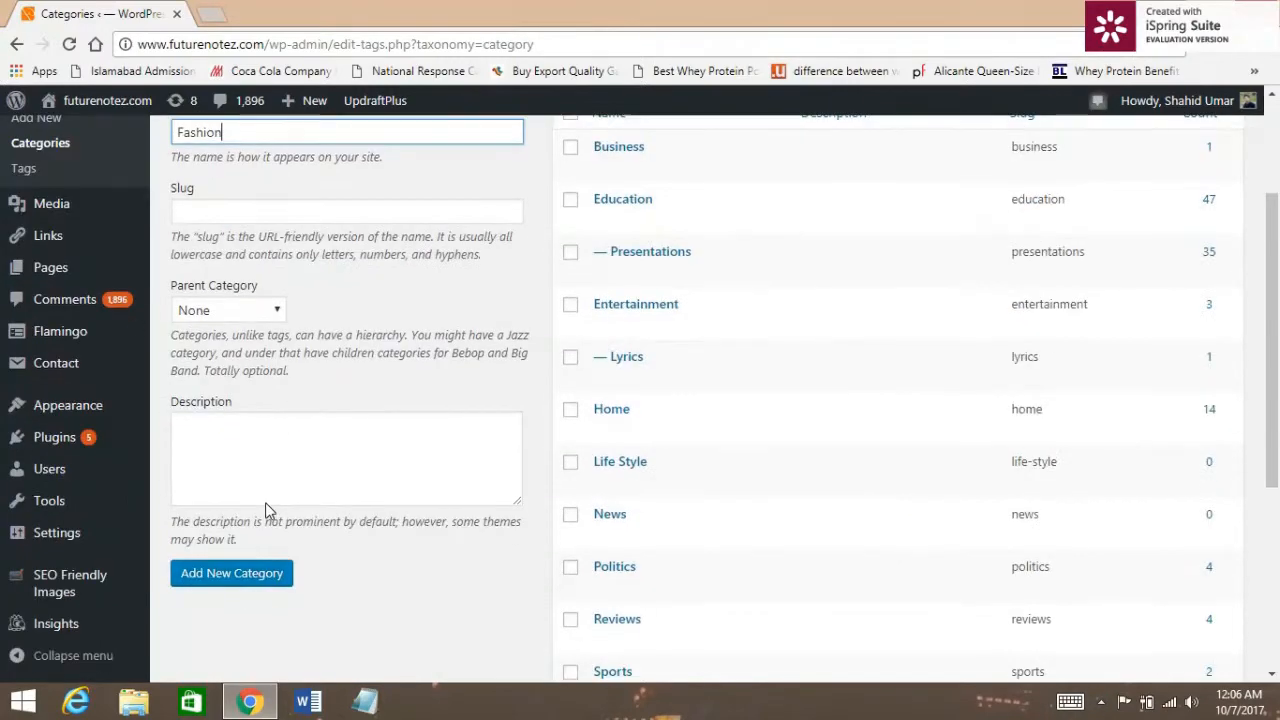
pyautogui.scroll(-3)
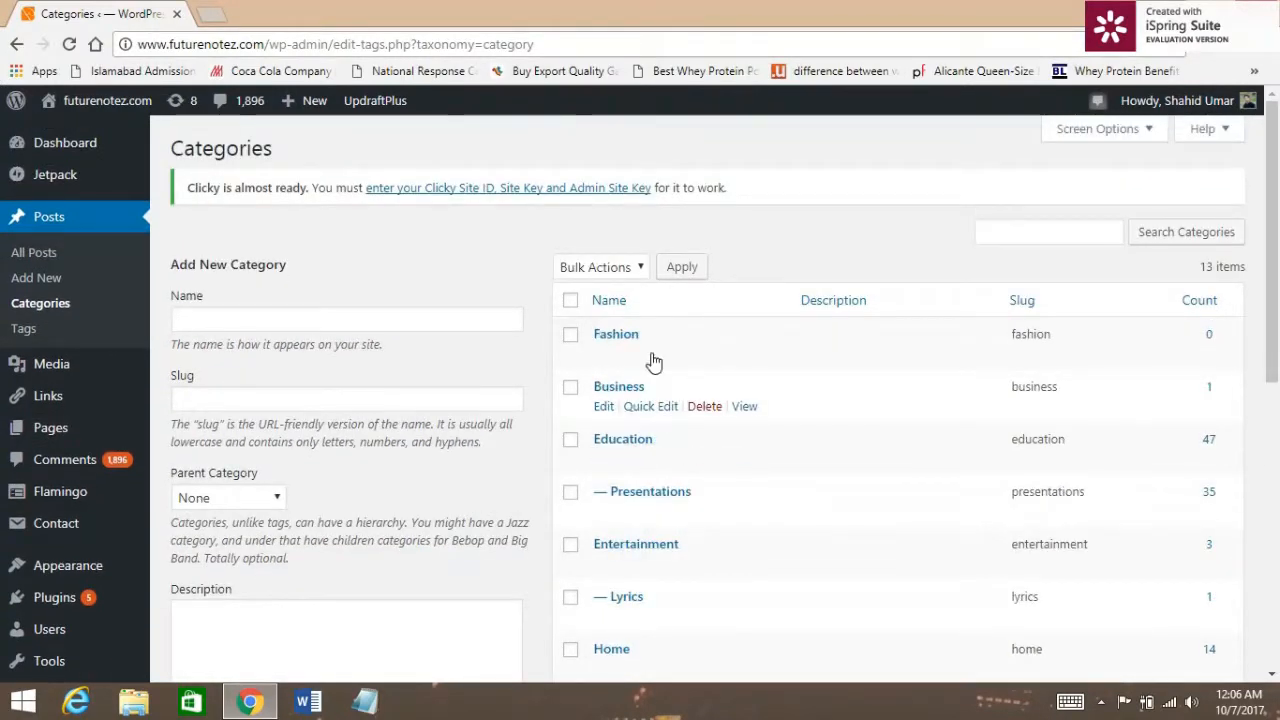
pyautogui.moveTo(660, 332)
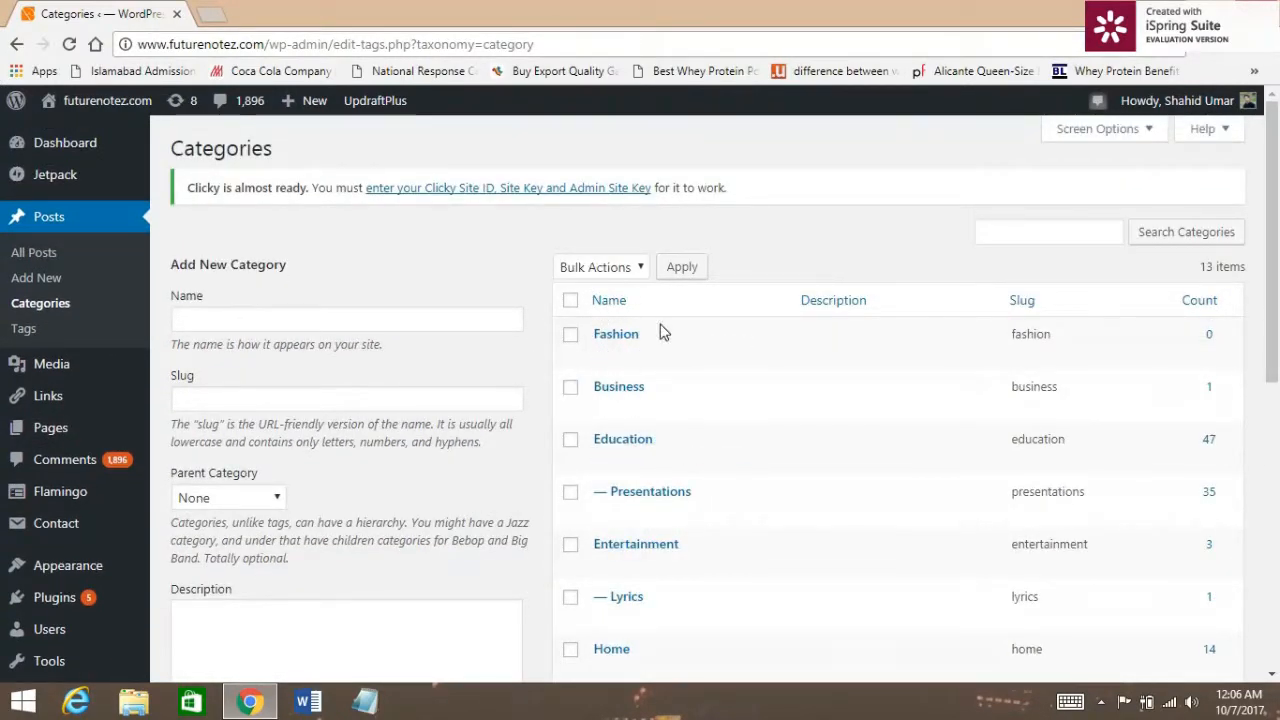
pyautogui.moveTo(544, 364)
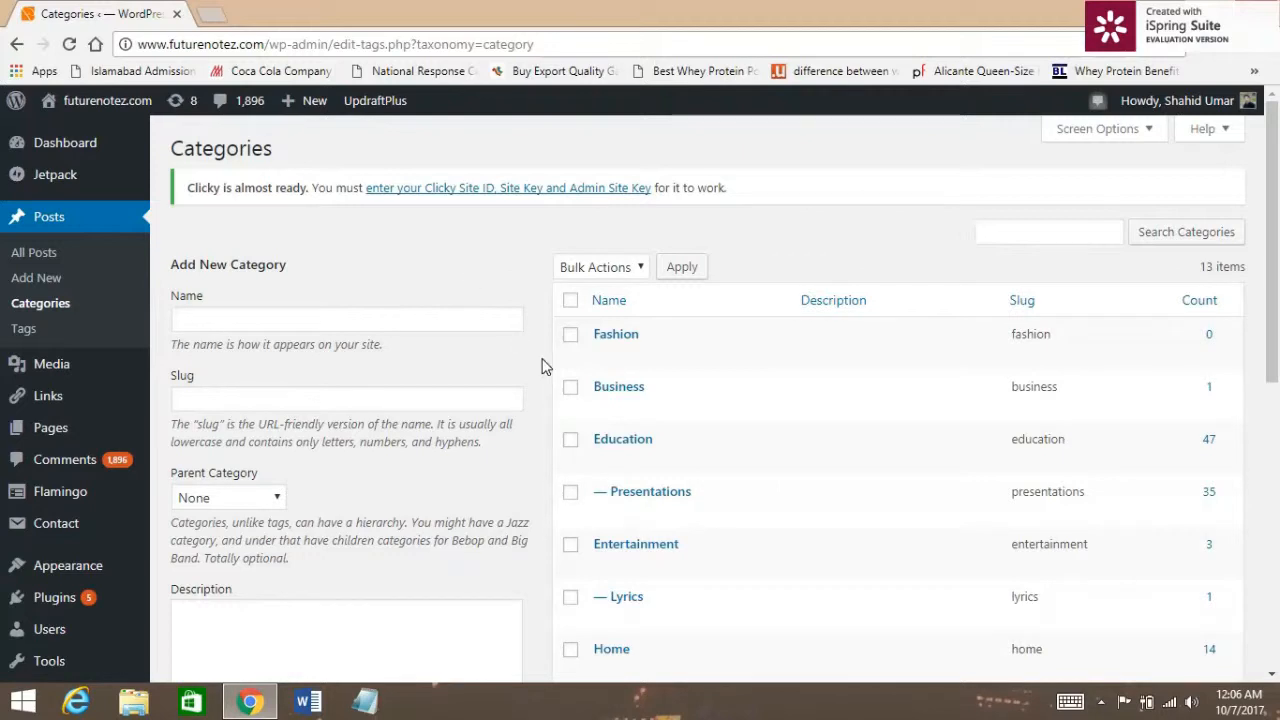
pyautogui.moveTo(68, 564)
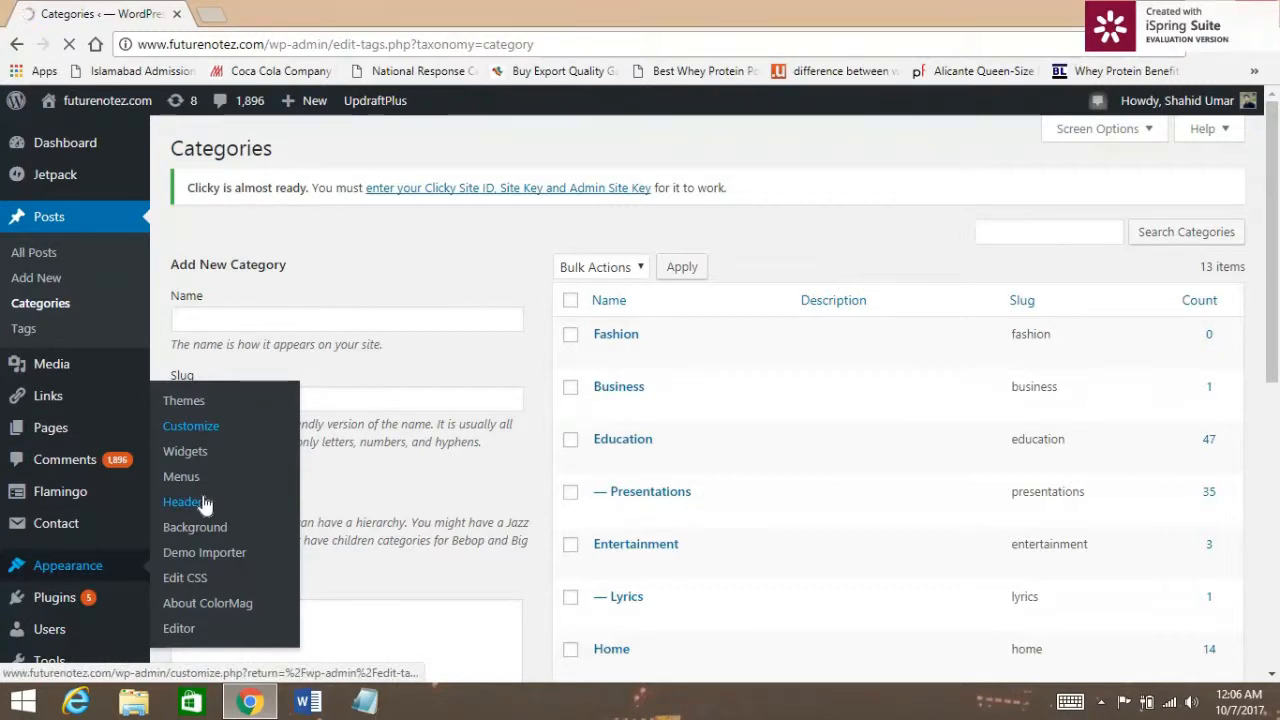
# Step: In the ColorMag customizer, go to Menus and select the Primary menu for editing
pyautogui.click(192, 426)
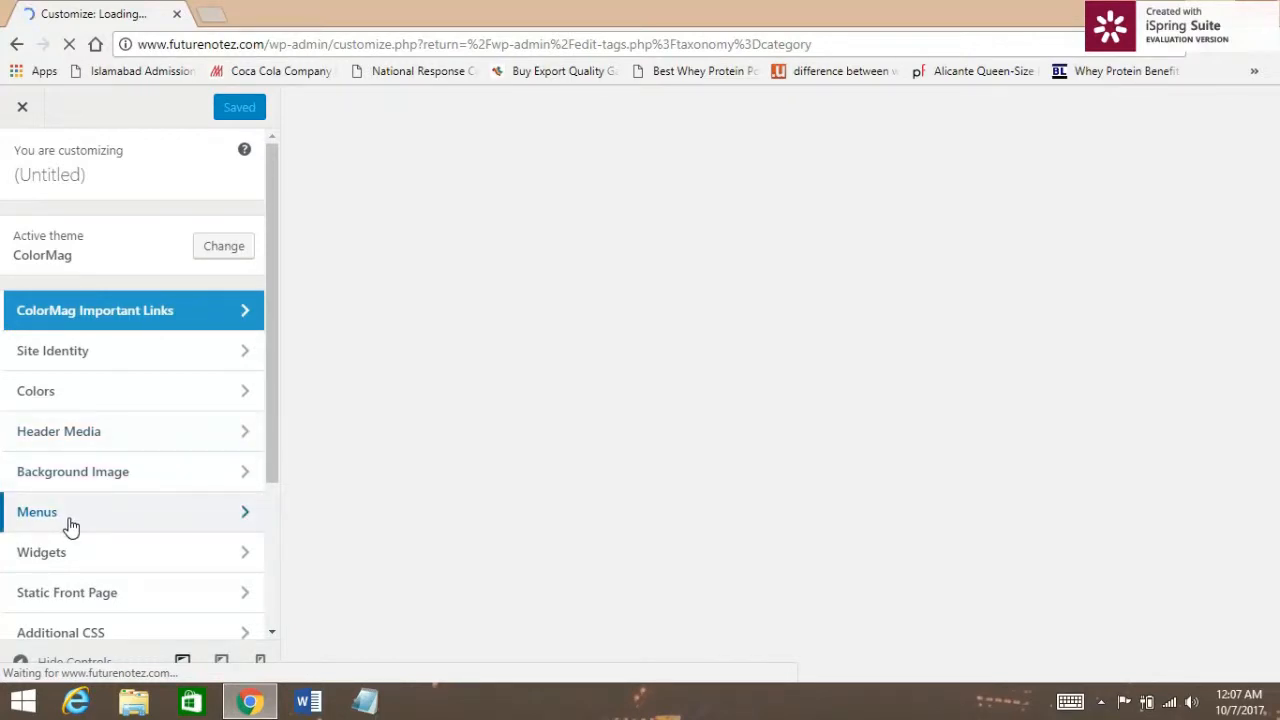
pyautogui.click(36, 512)
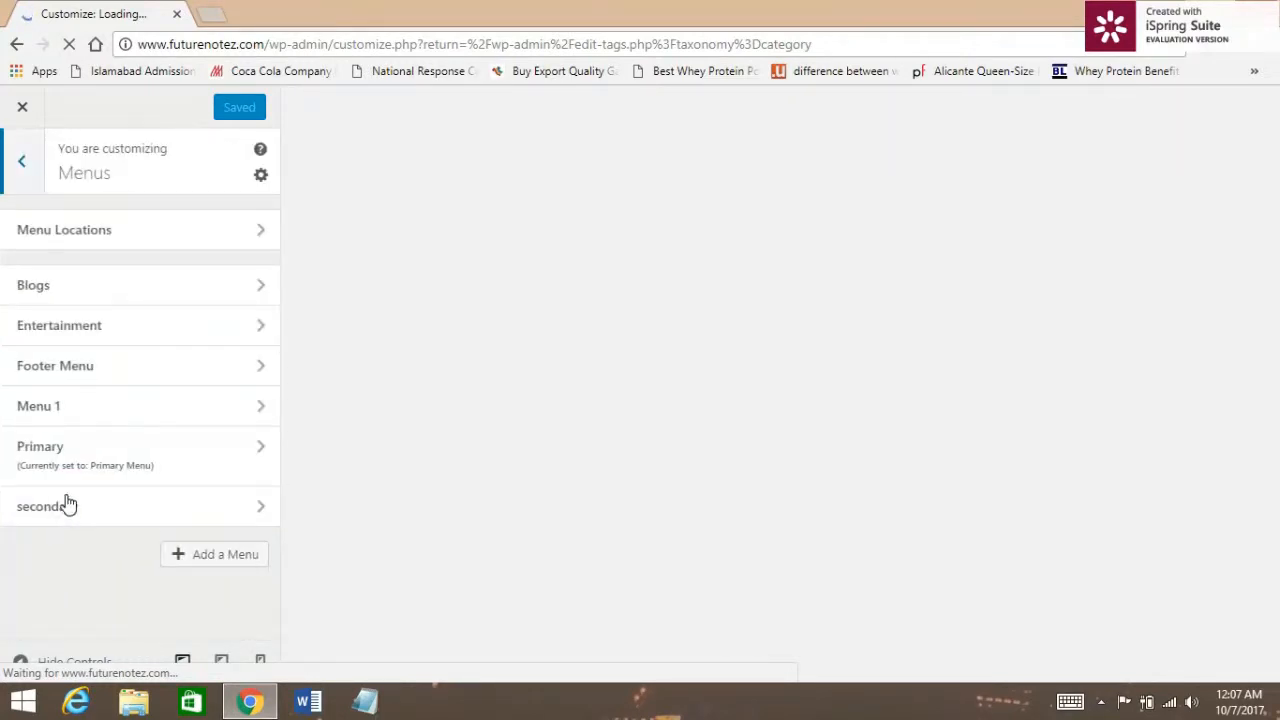
pyautogui.click(40, 446)
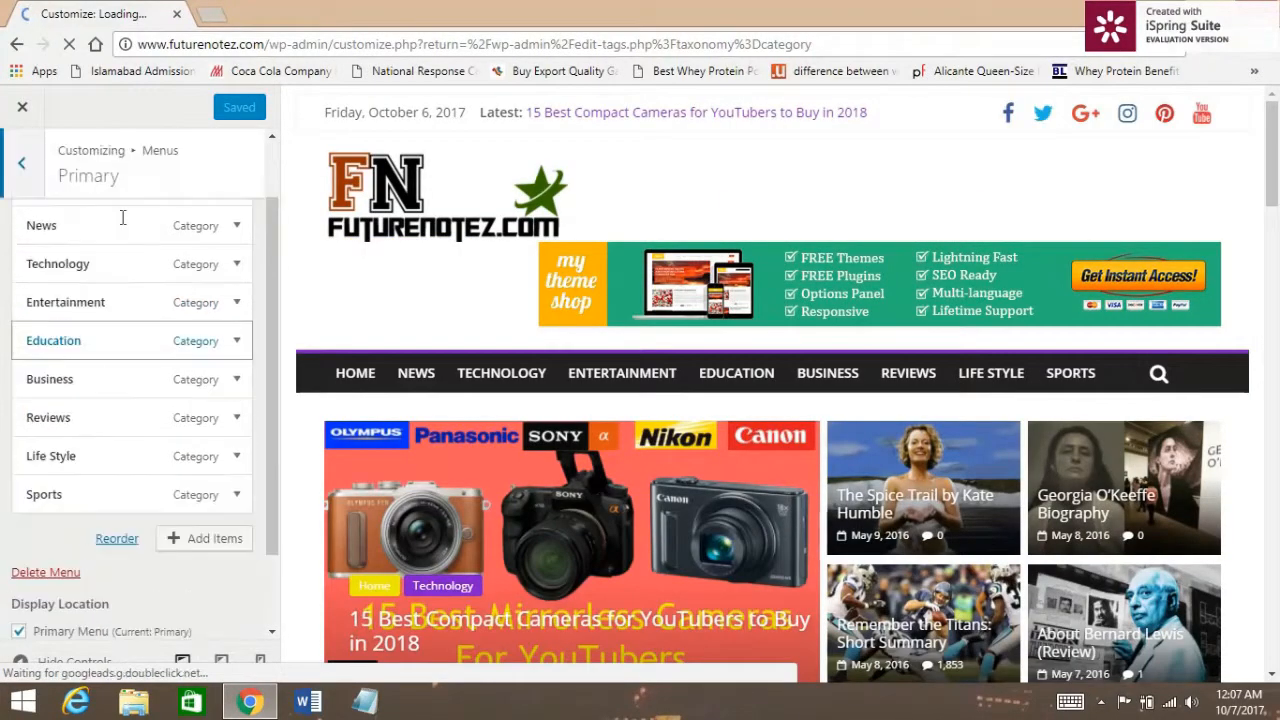
pyautogui.scroll(-3)
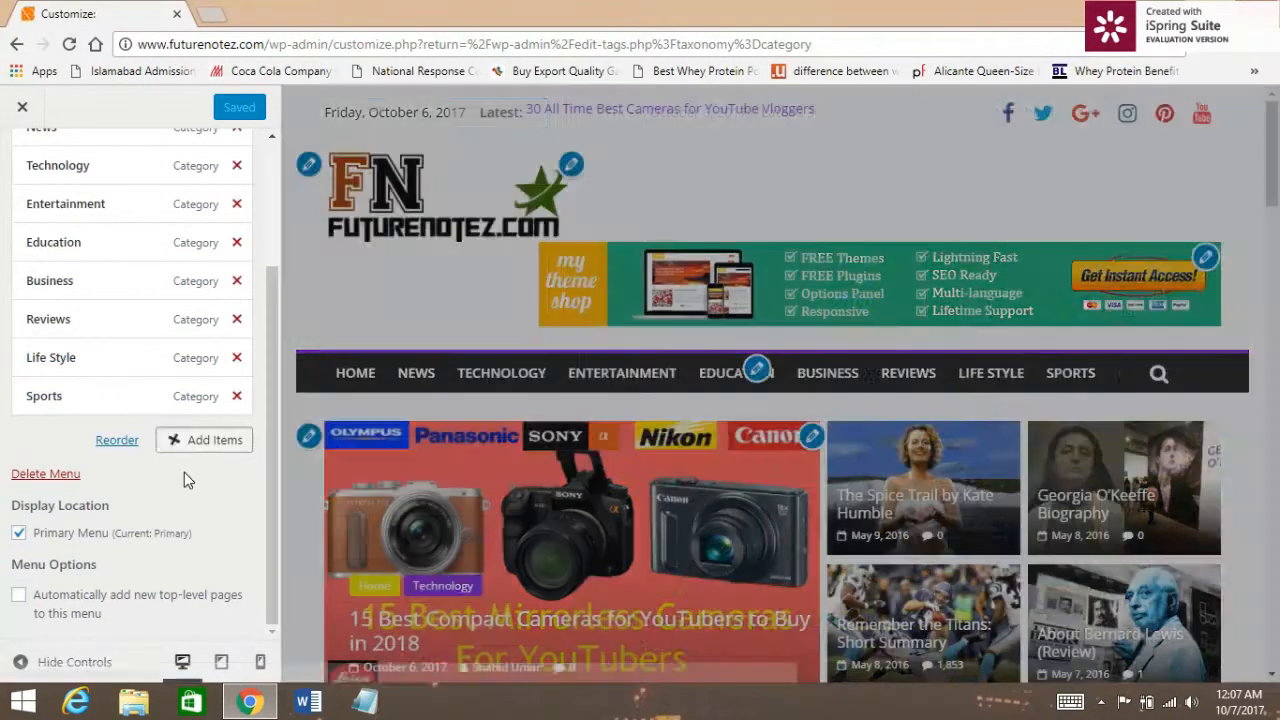
# Step: From Add Items > Categories, add Fashion to the Primary menu before Education
pyautogui.click(204, 440)
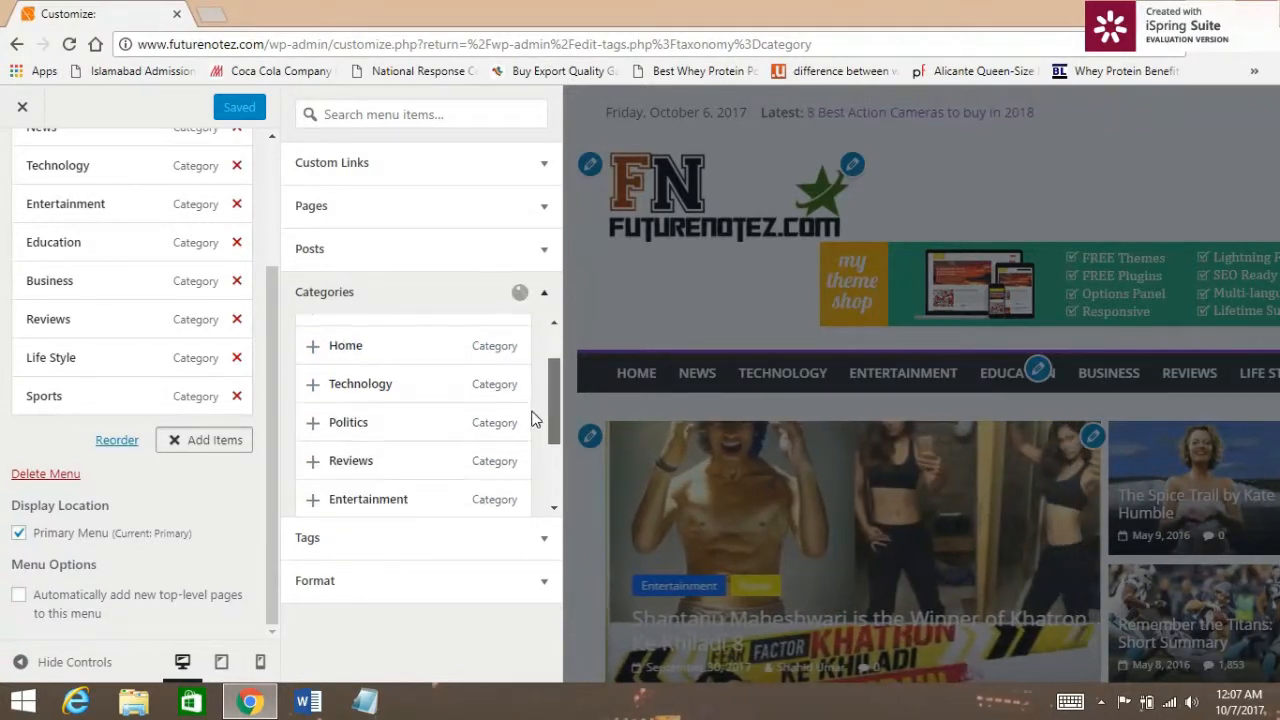
pyautogui.scroll(-3)
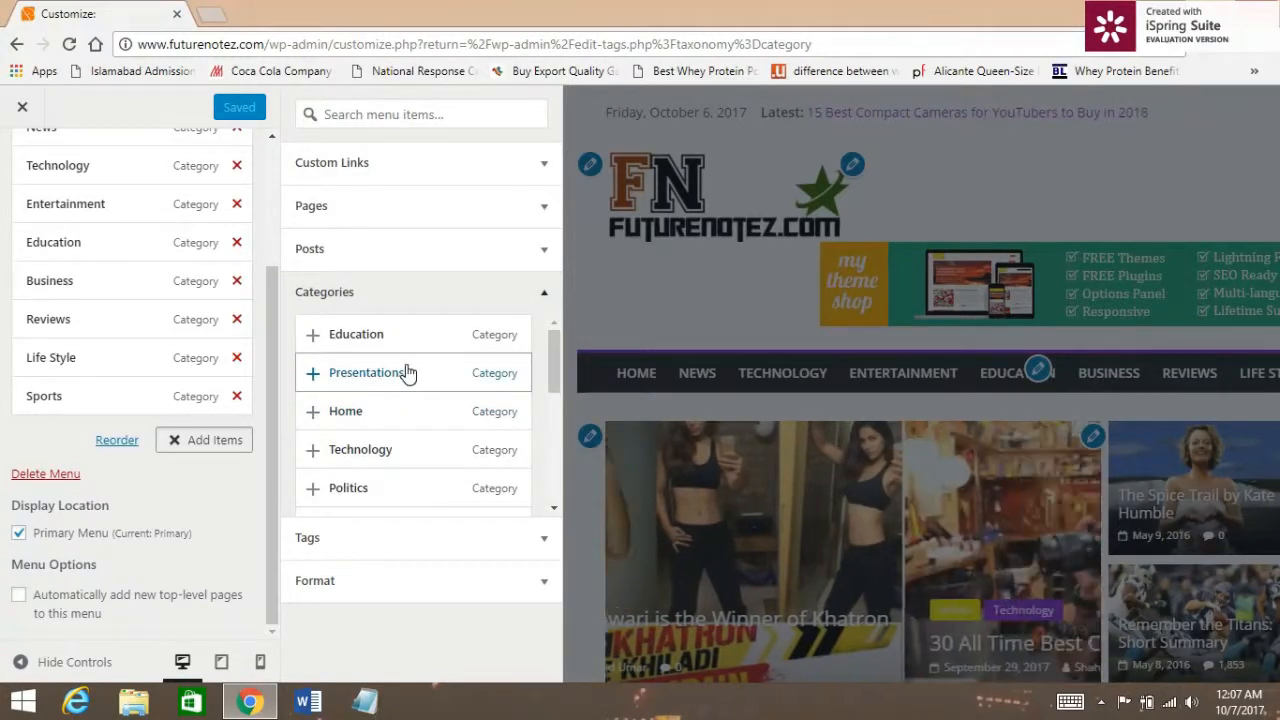
pyautogui.scroll(-3)
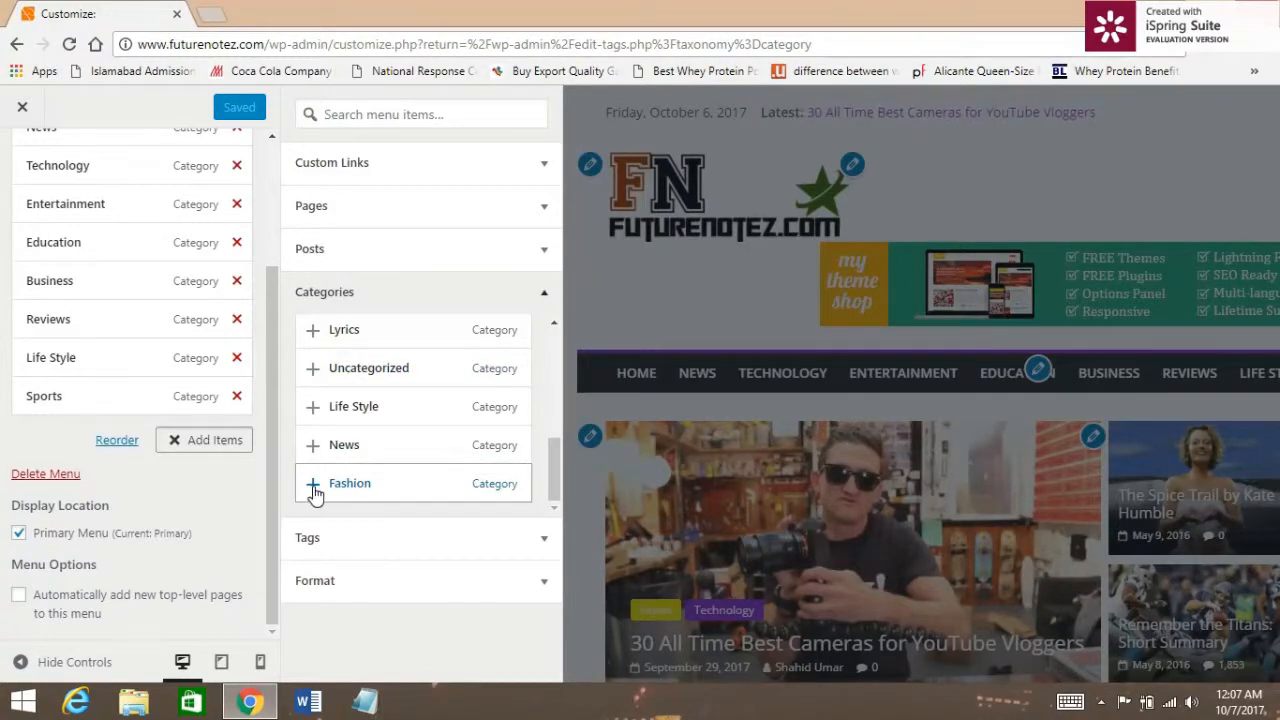
pyautogui.click(312, 482)
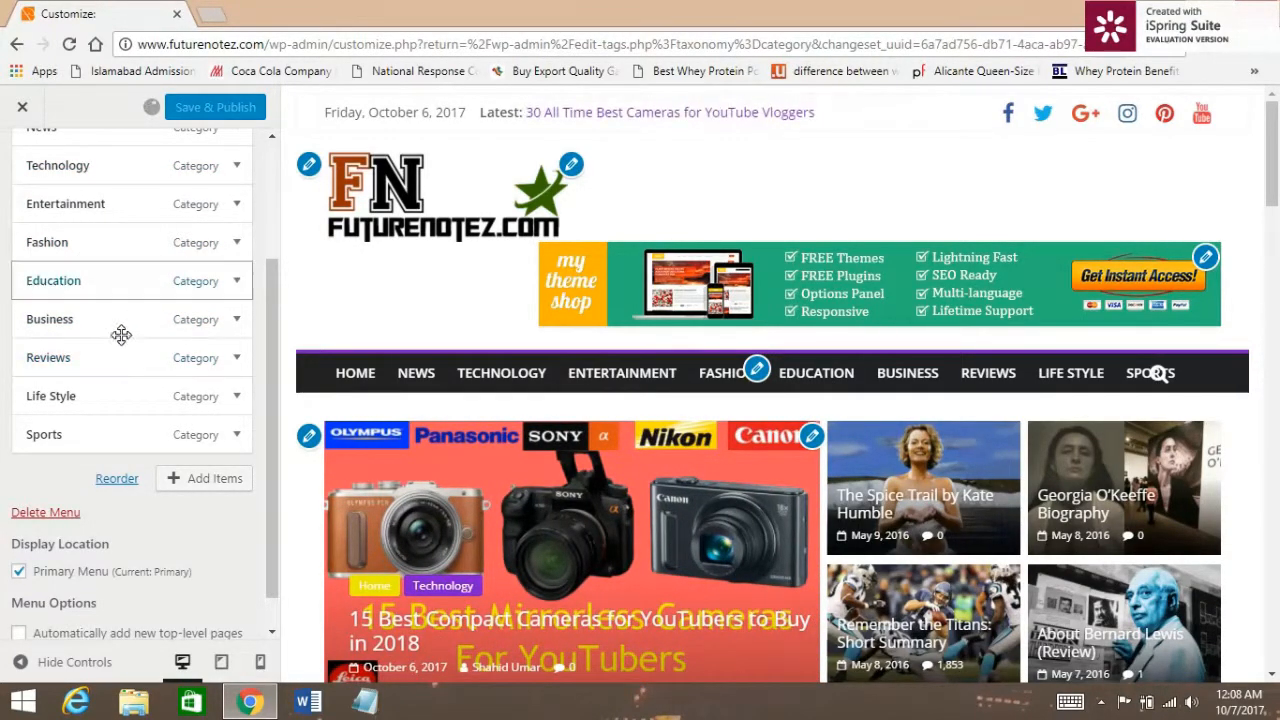
# Step: Save & Publish the Primary menu so Fashion shows before Education on the live site
pyautogui.click(216, 108)
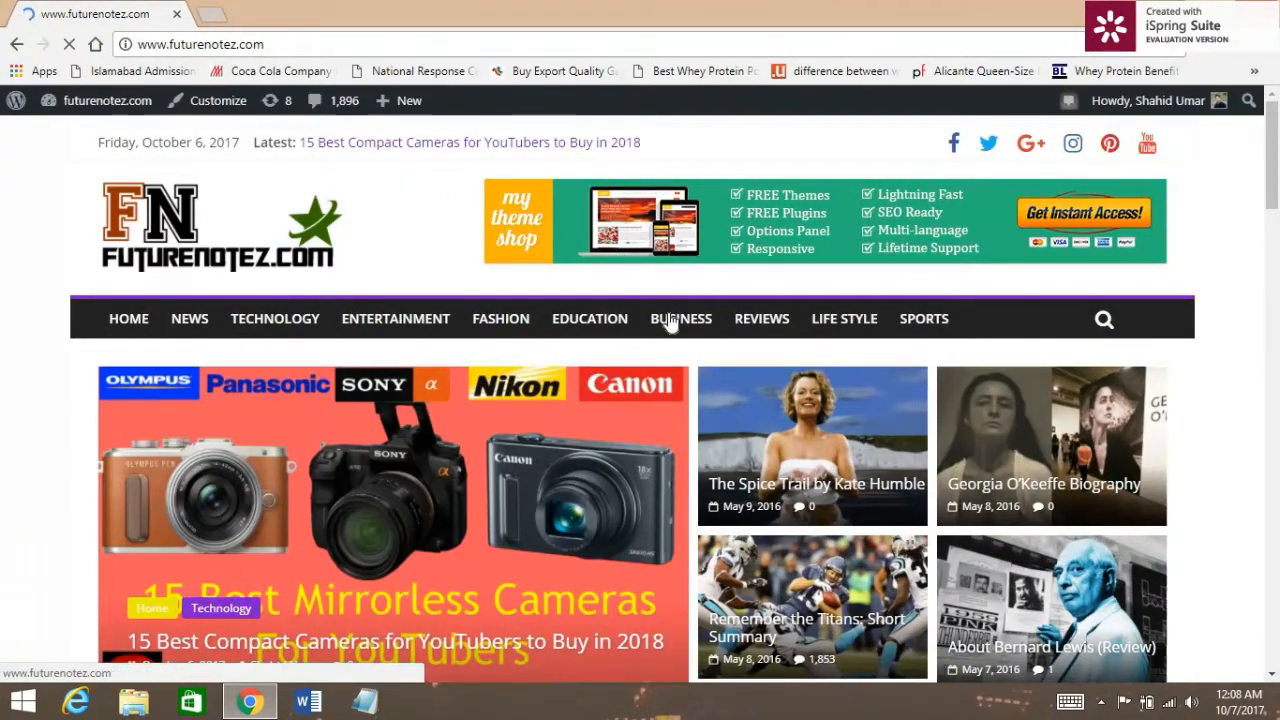
# Step: Visit the Fashion category page from the site navigation, which lists no posts yet
pyautogui.click(500, 318)
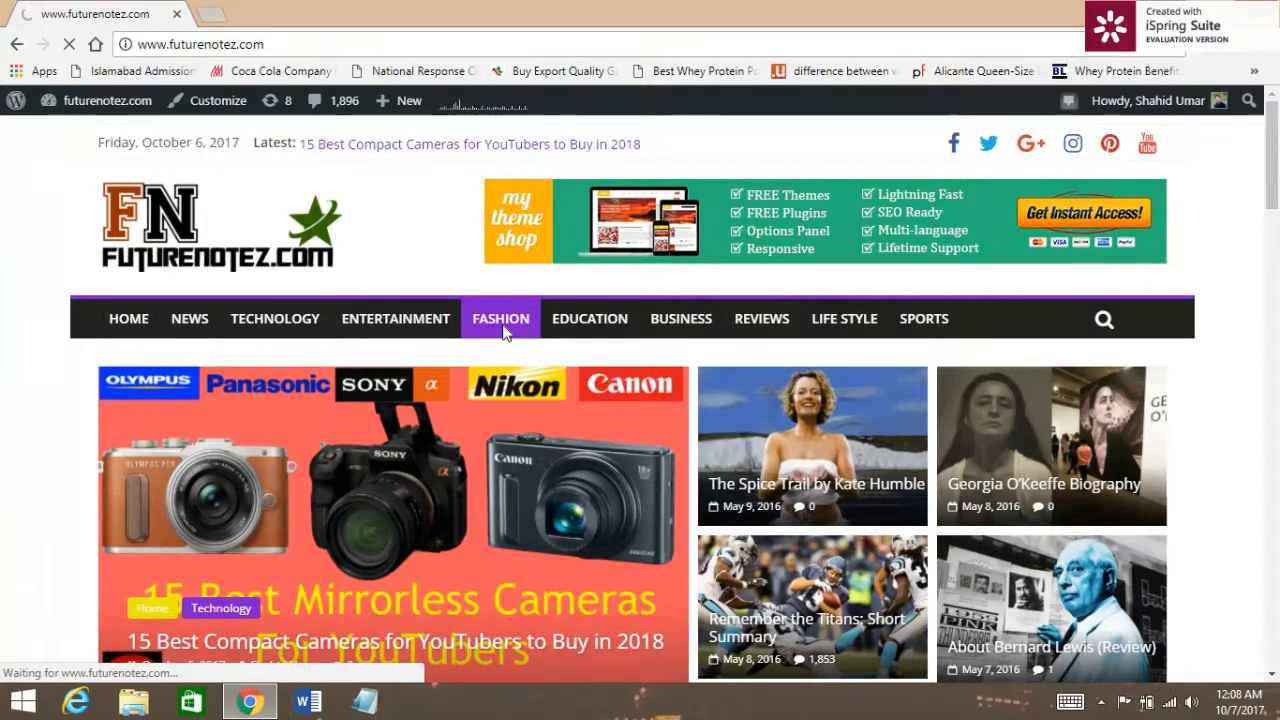
pyautogui.click(500, 318)
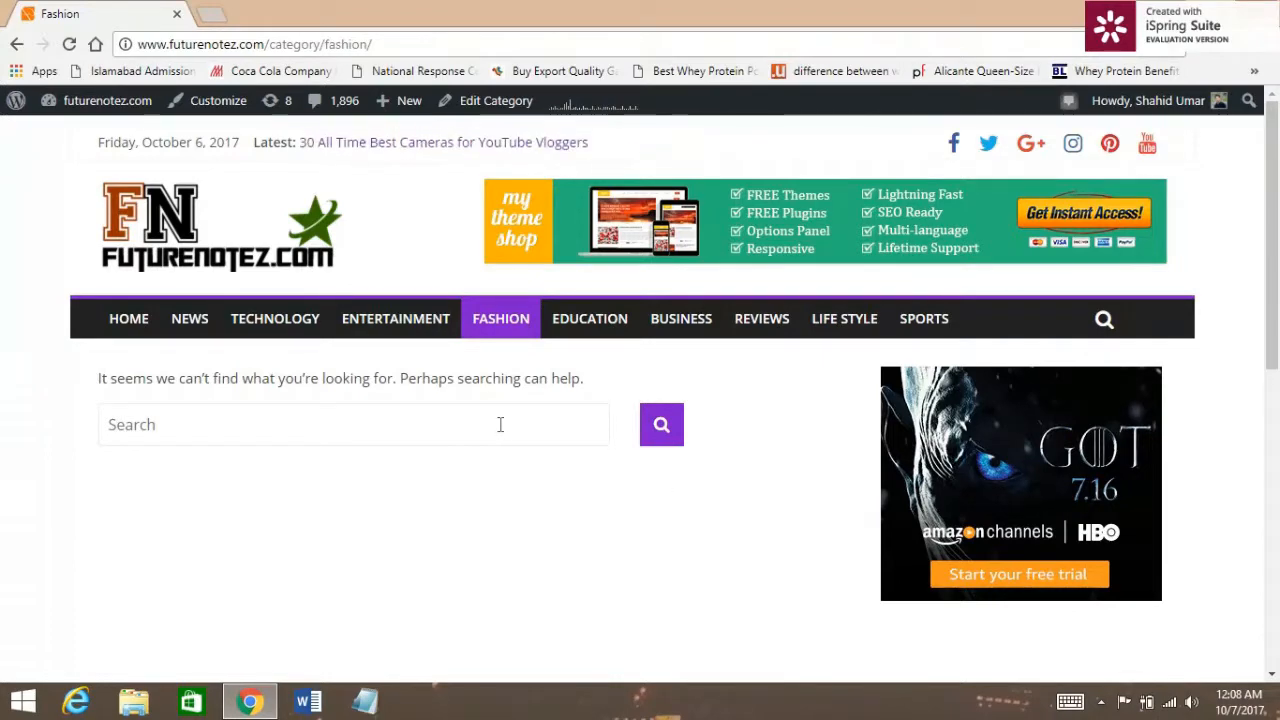
pyautogui.moveTo(480, 480)
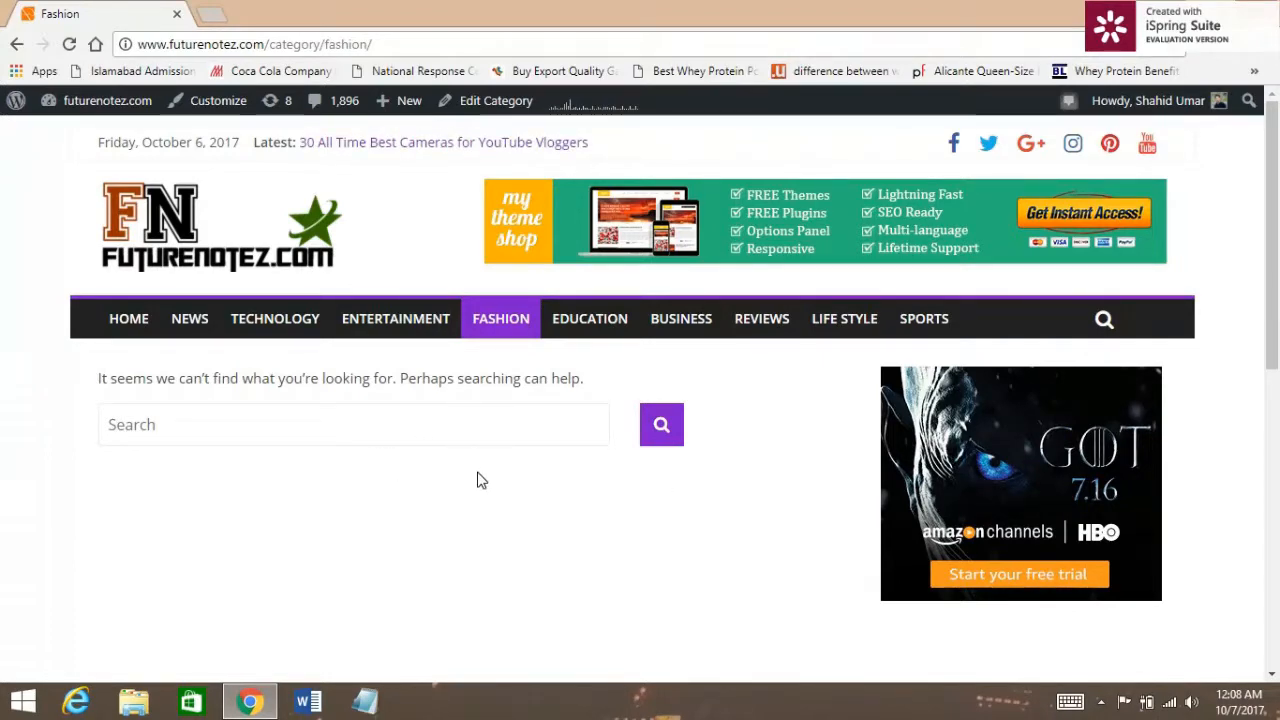
pyautogui.scroll(-3)
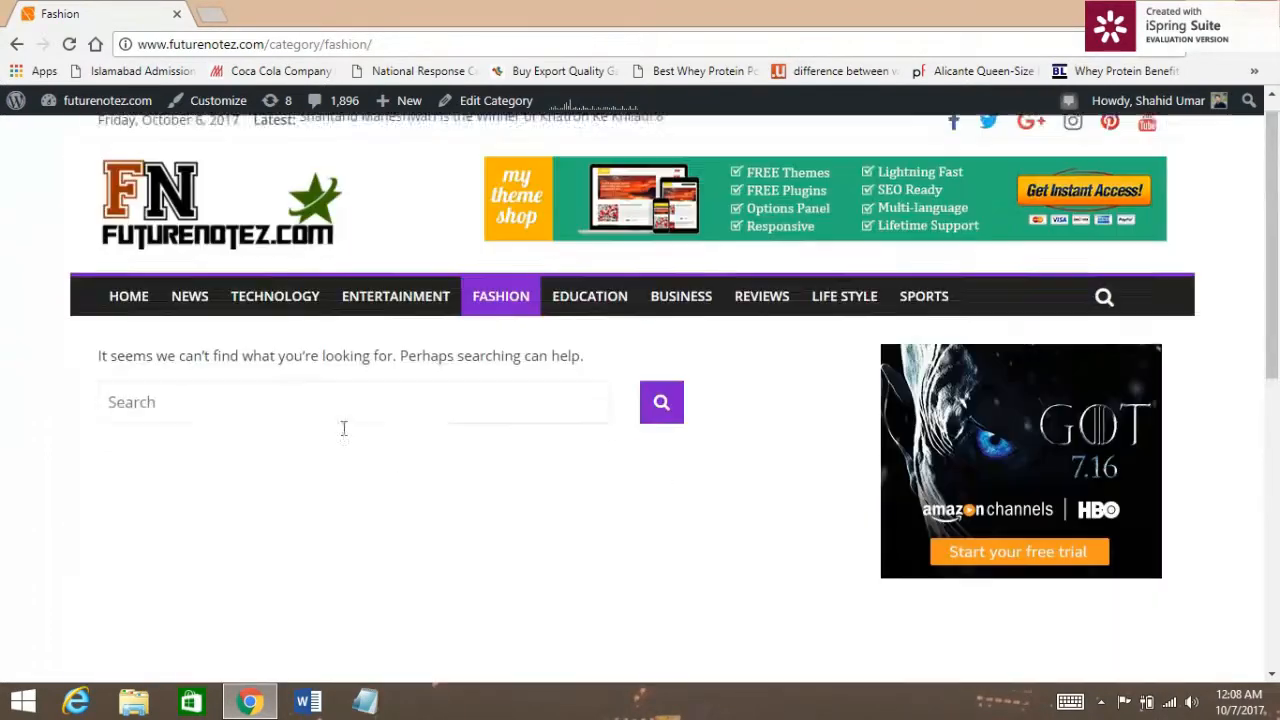
pyautogui.scroll(-3)
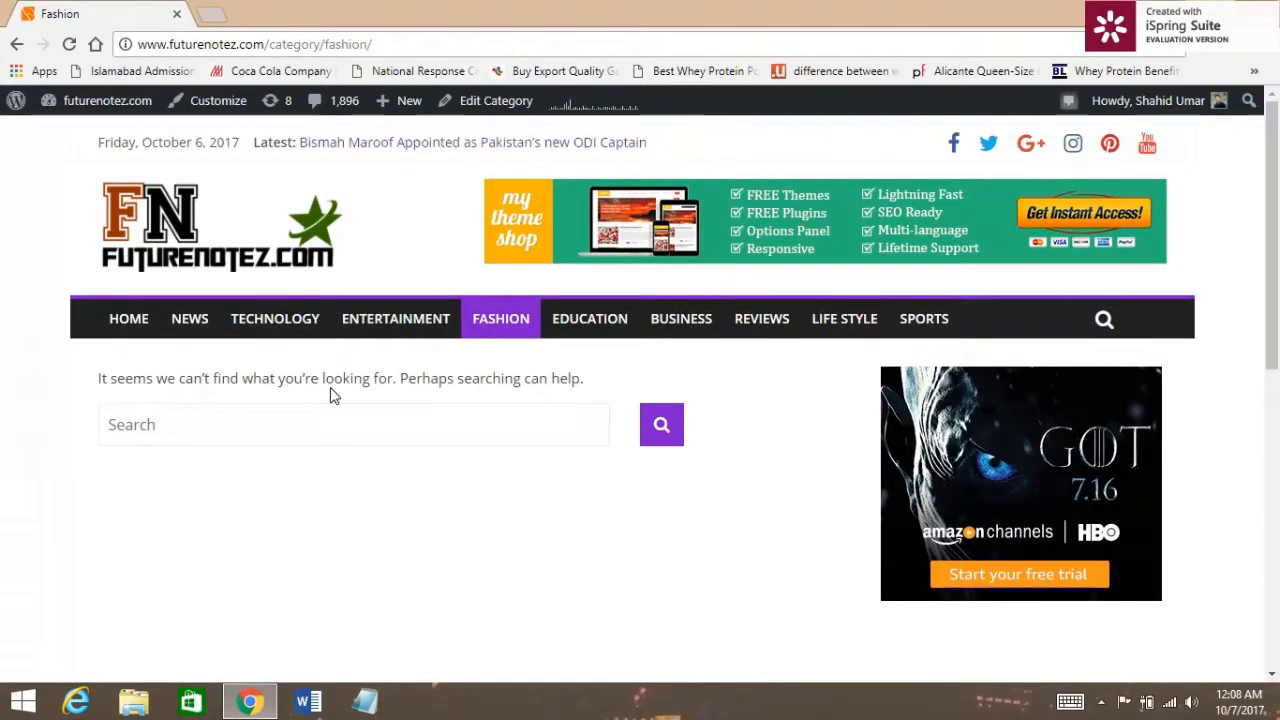
pyautogui.moveTo(584, 468)
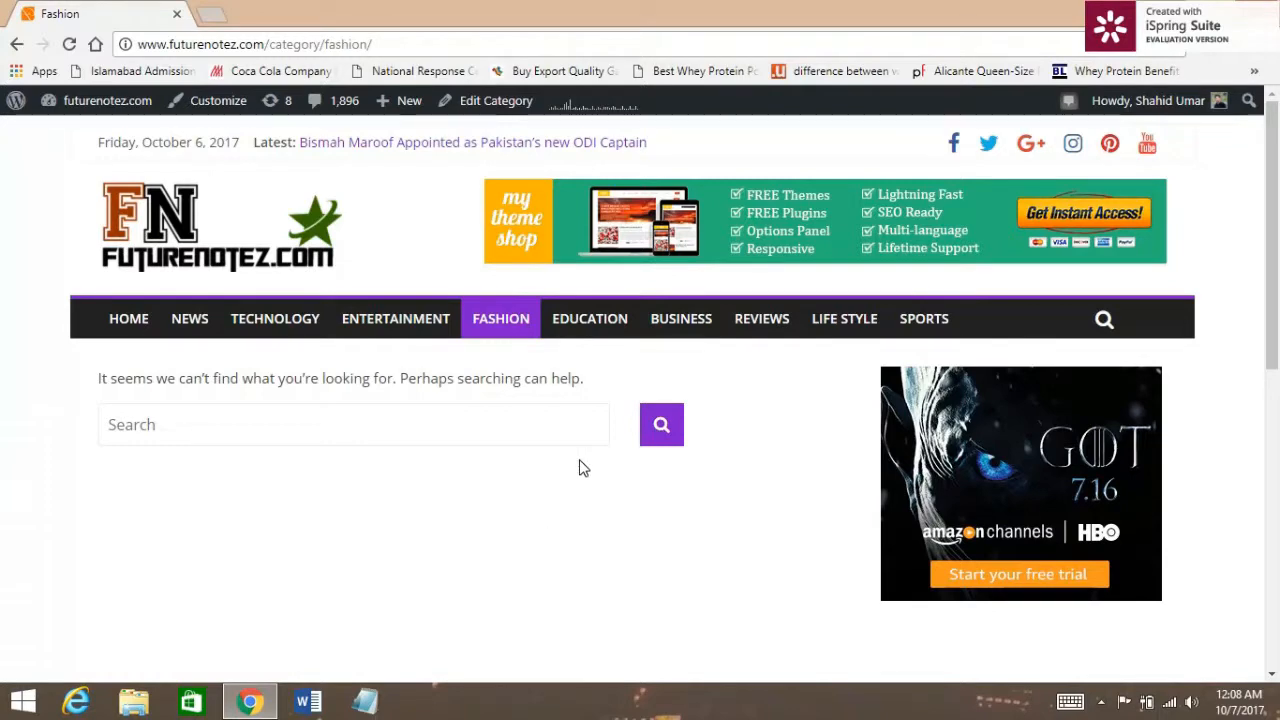